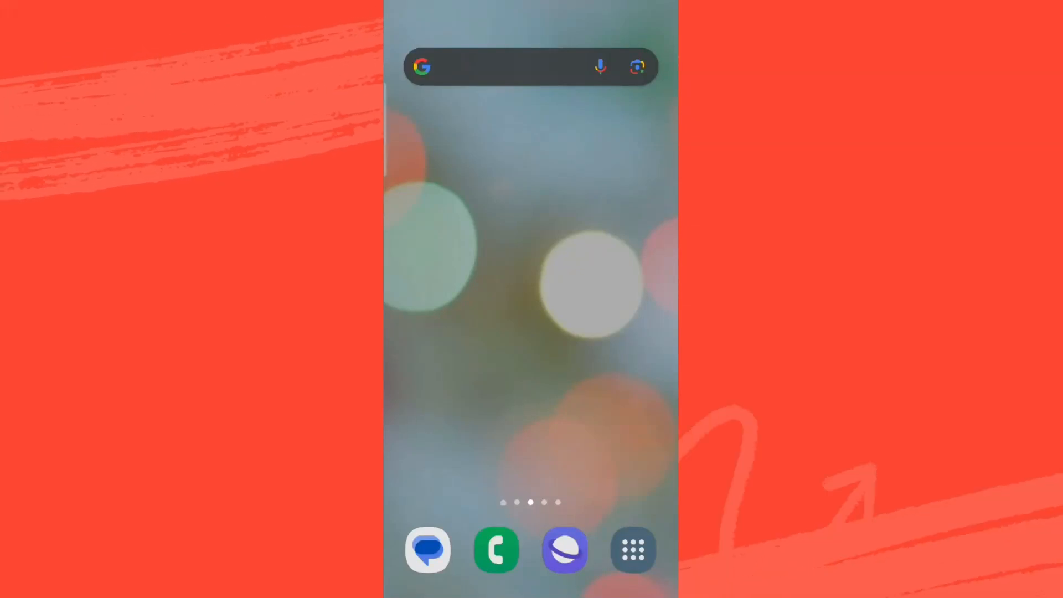
Launch Tinder from the app drawer and open its Discovery Settings.
click(632, 550)
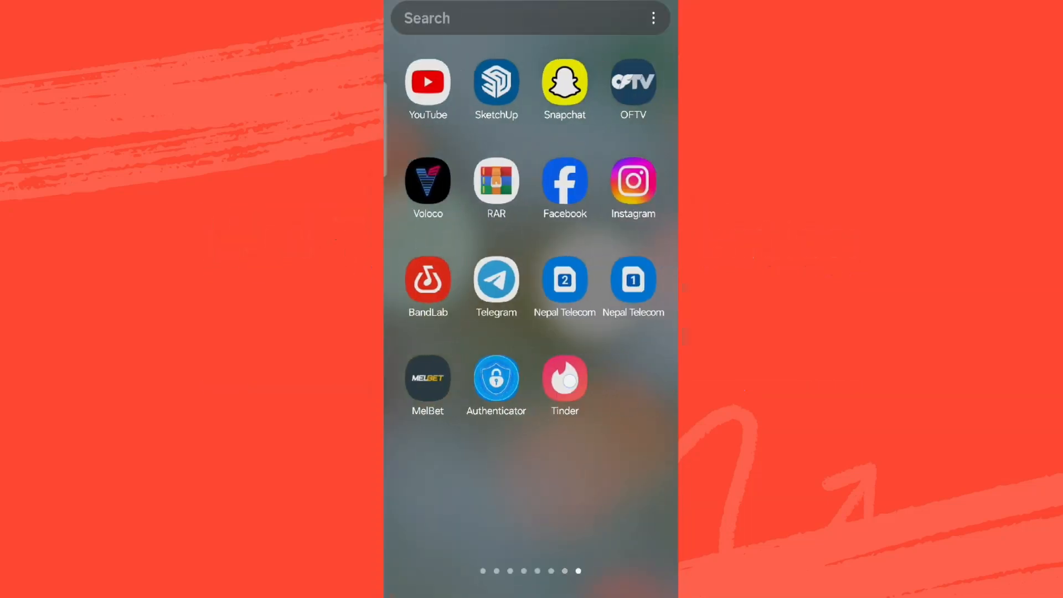
click(564, 376)
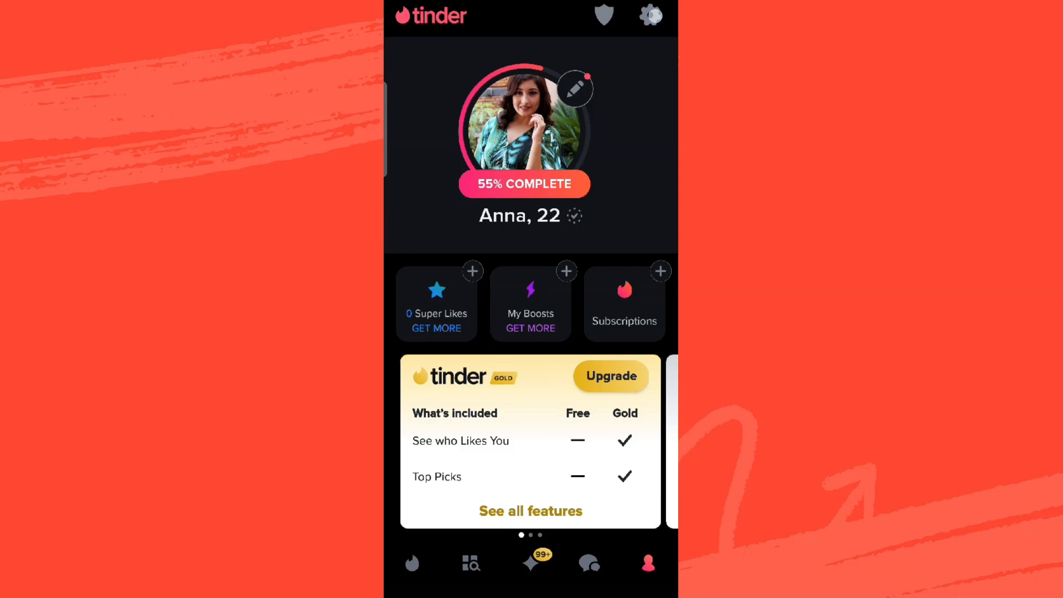
click(649, 15)
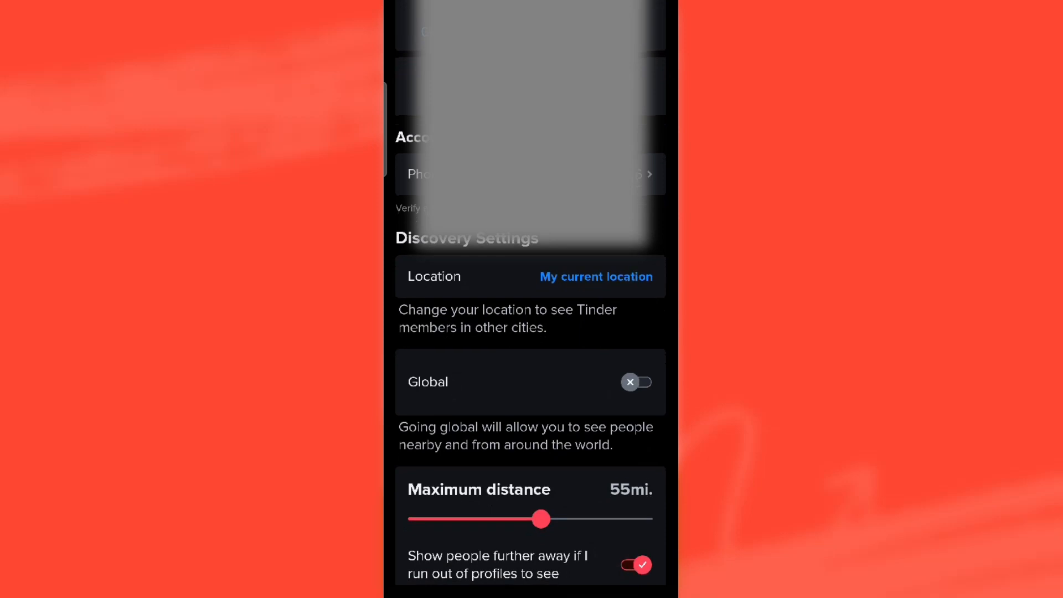
Choose the 1 month Tinder Plus plan via Location and start adding a credit or debit card.
click(595, 276)
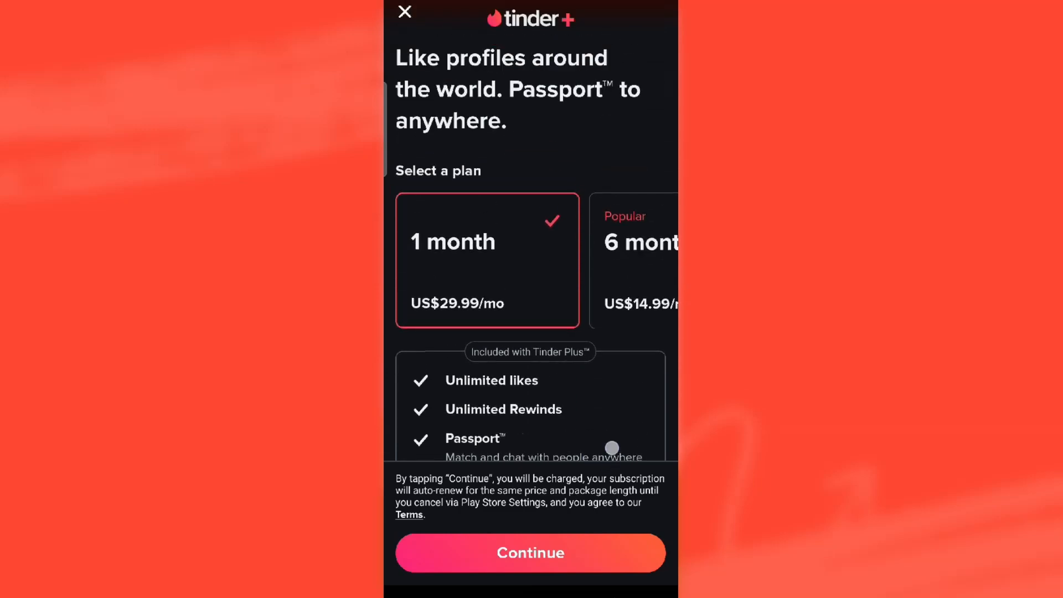
scroll(up, 3)
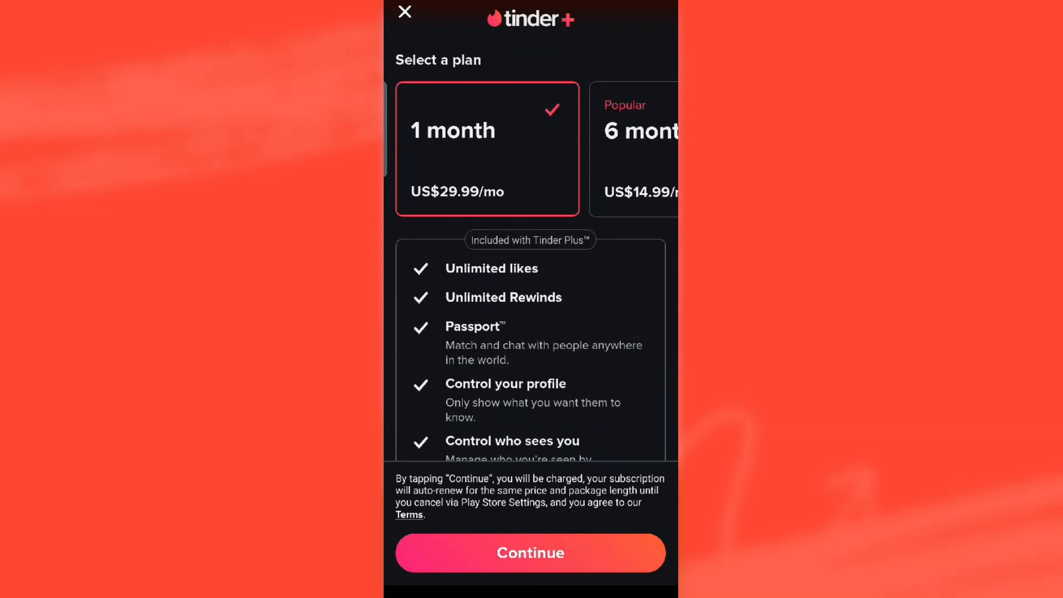
click(530, 553)
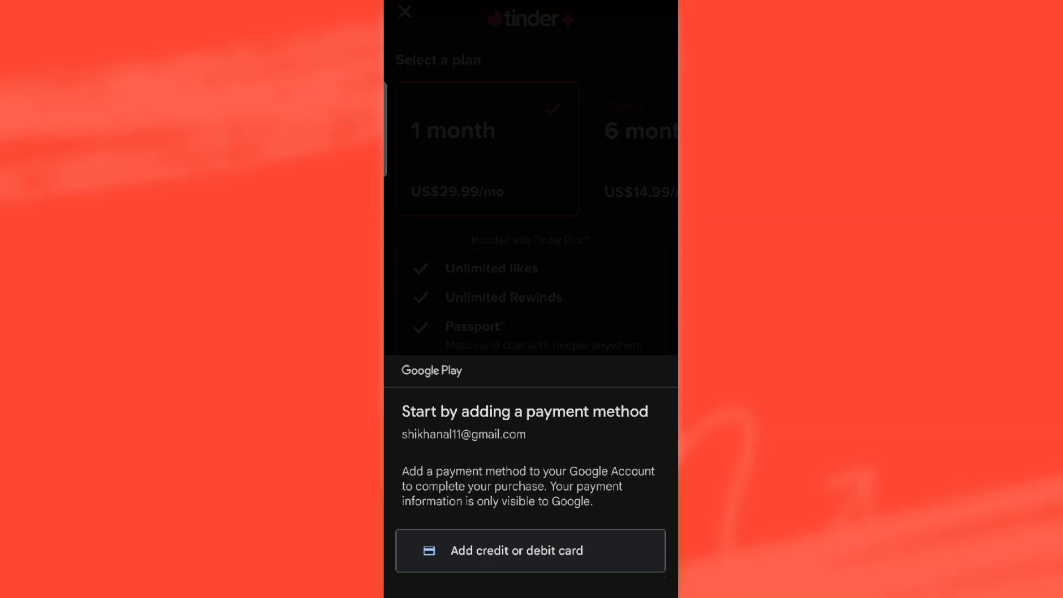
click(478, 550)
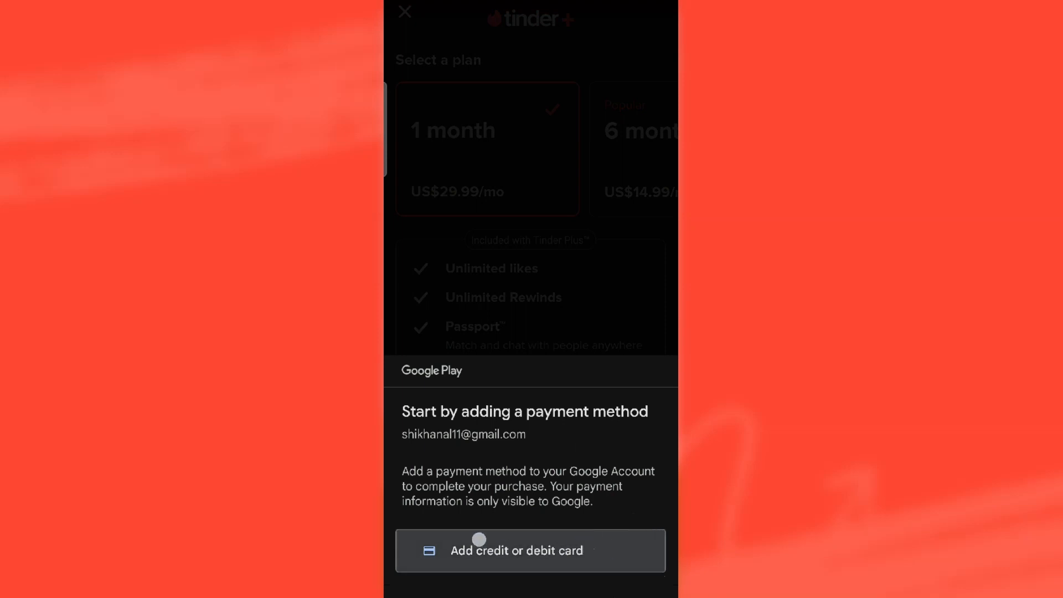